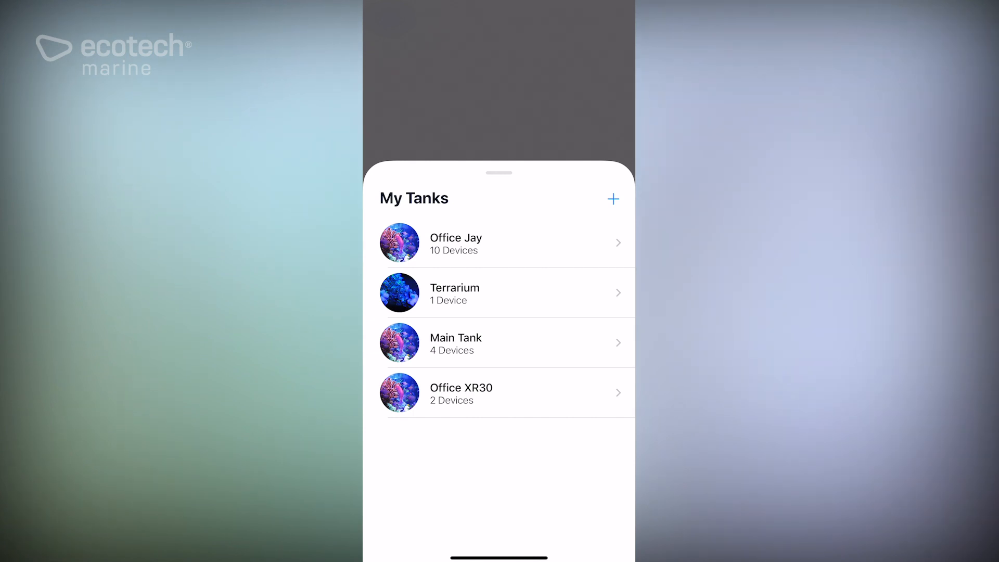
Step: Add a tank named 'Water Change' and select two Versa pumps for it
left_click(613, 198)
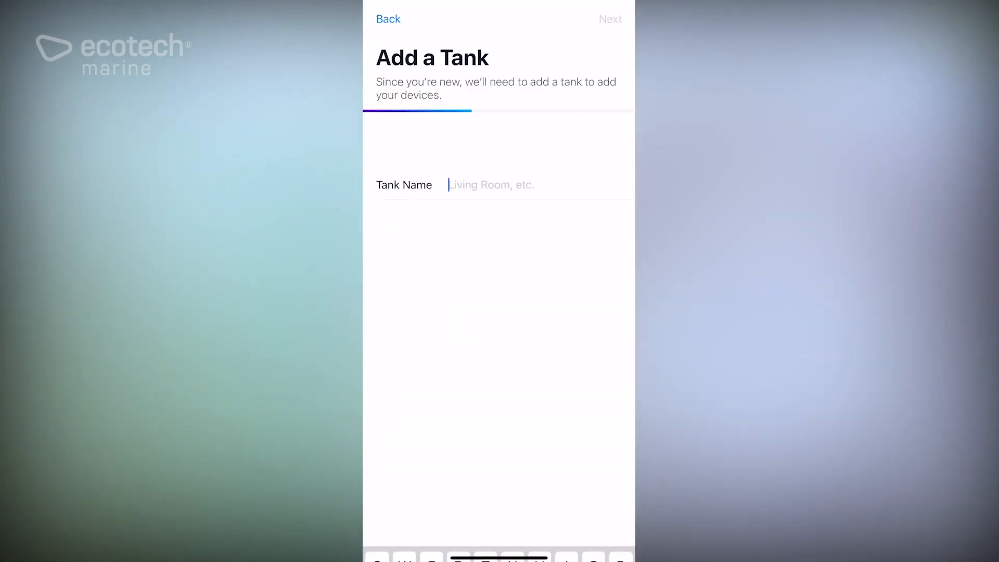
type("Water C")
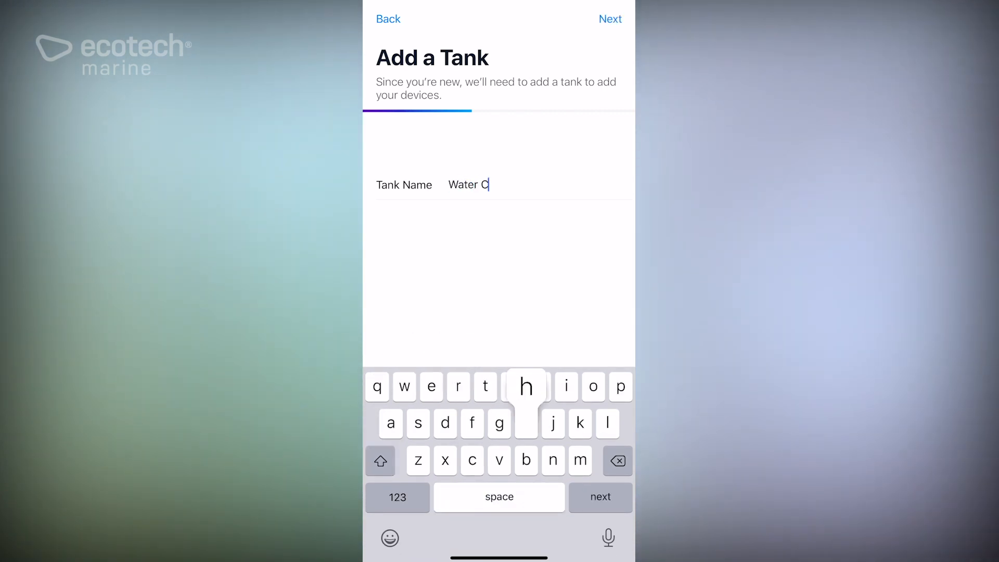
type("hange")
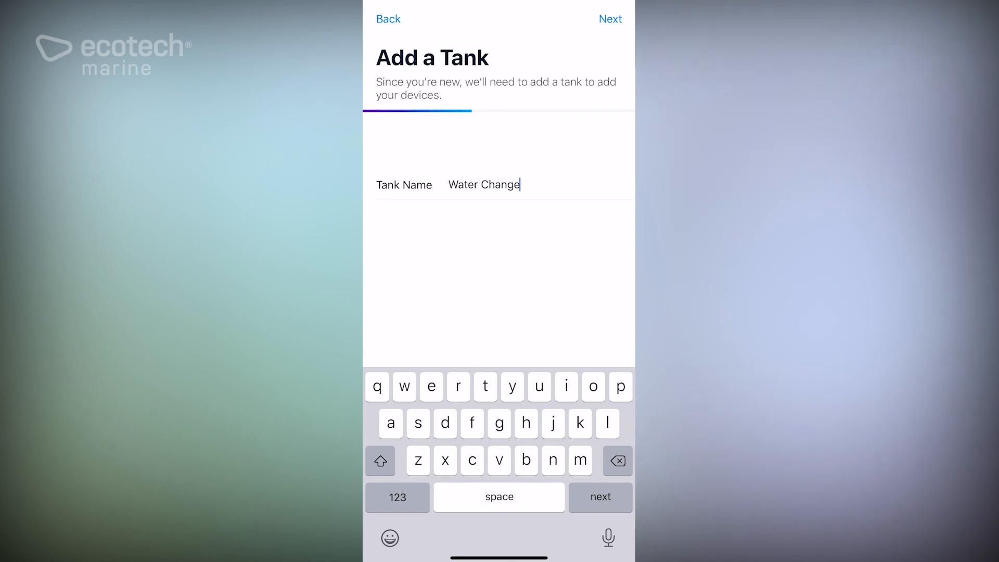
left_click(609, 19)
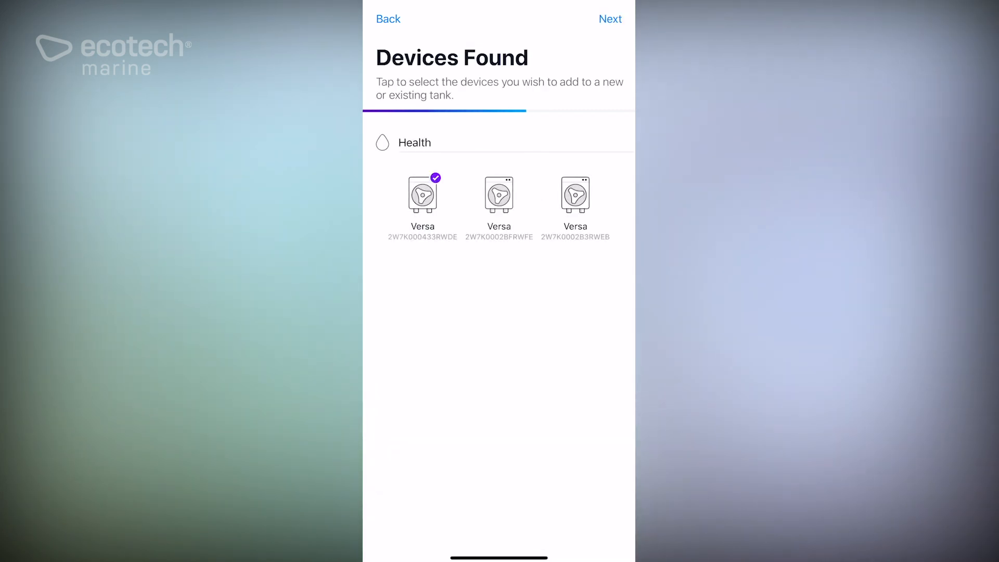
left_click(499, 194)
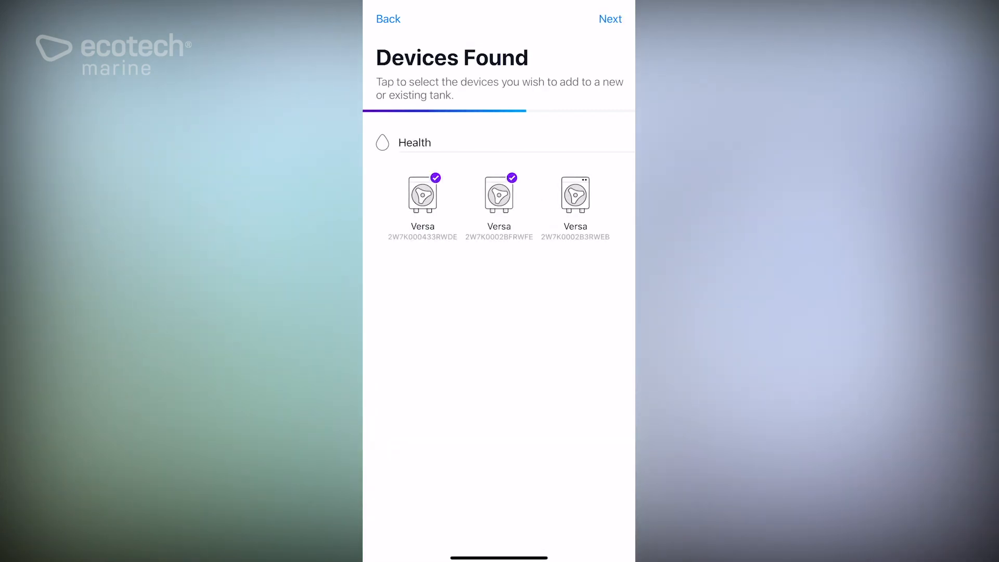
left_click(610, 19)
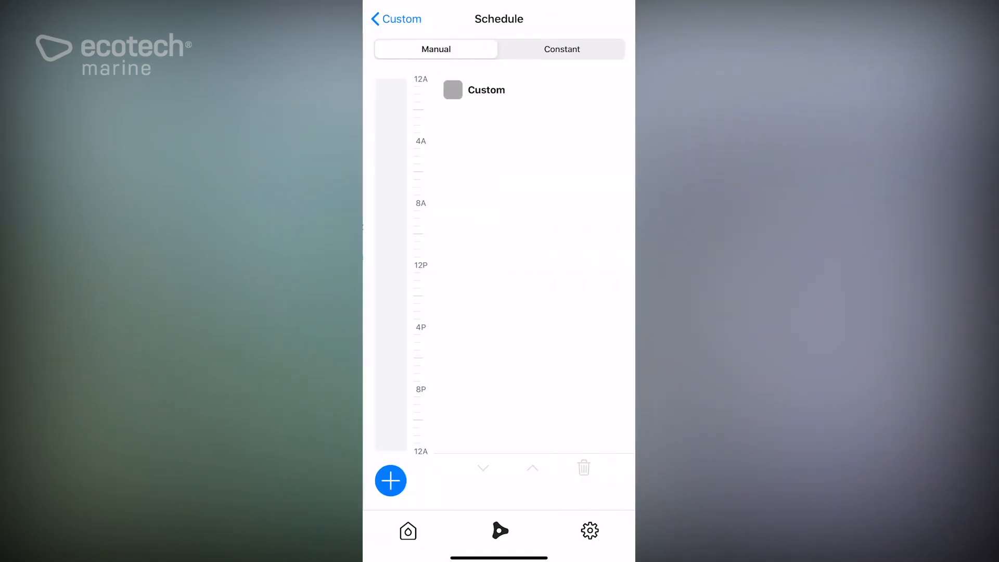
Step: Name the first pump's Custom additive 'water in' and go back to its Schedule
left_click(391, 19)
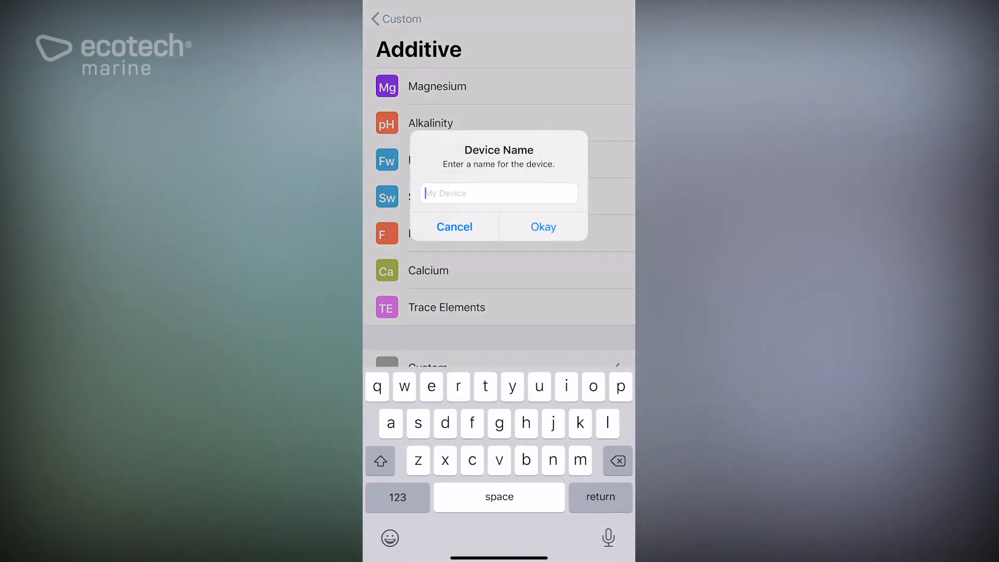
type("water i")
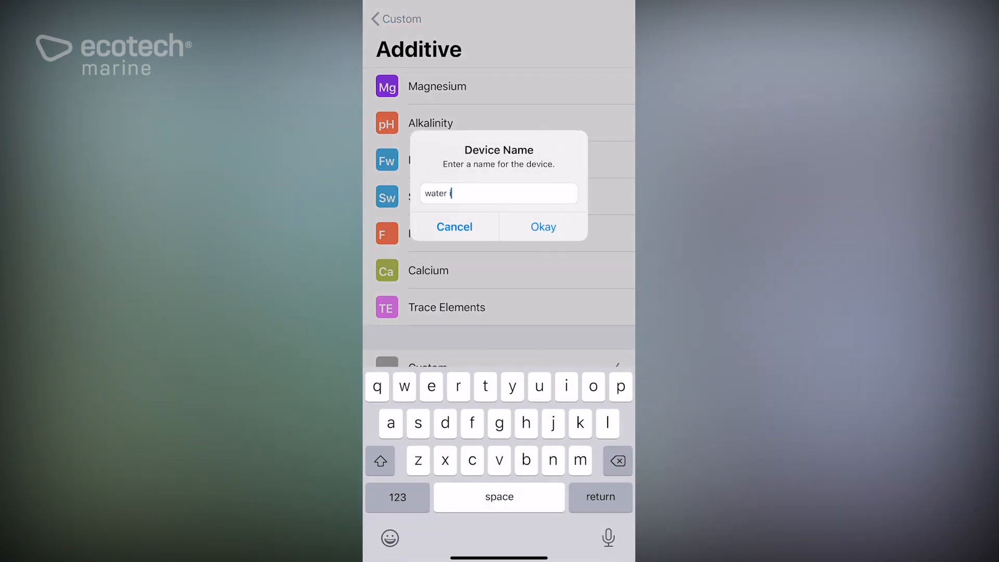
left_click(542, 227)
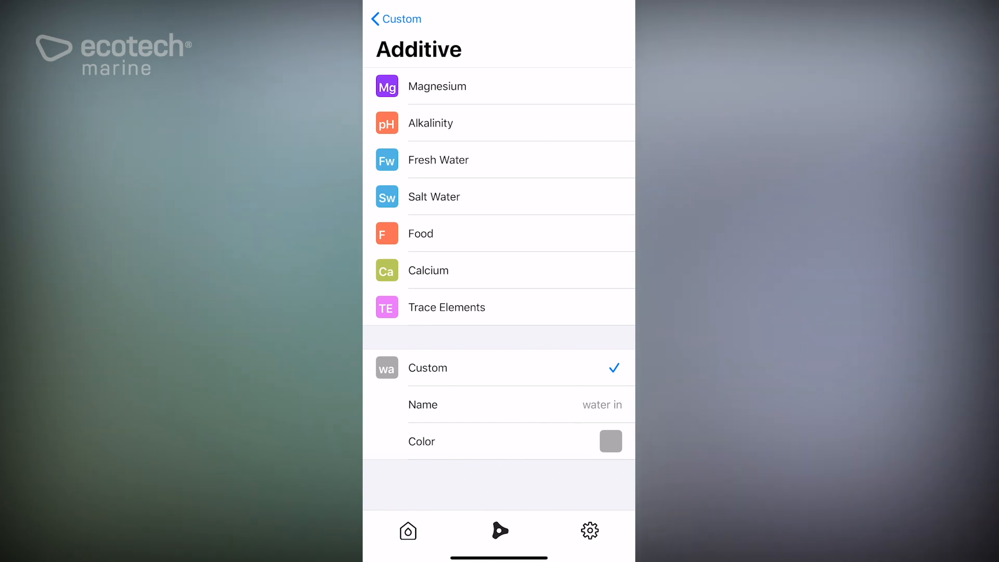
left_click(395, 19)
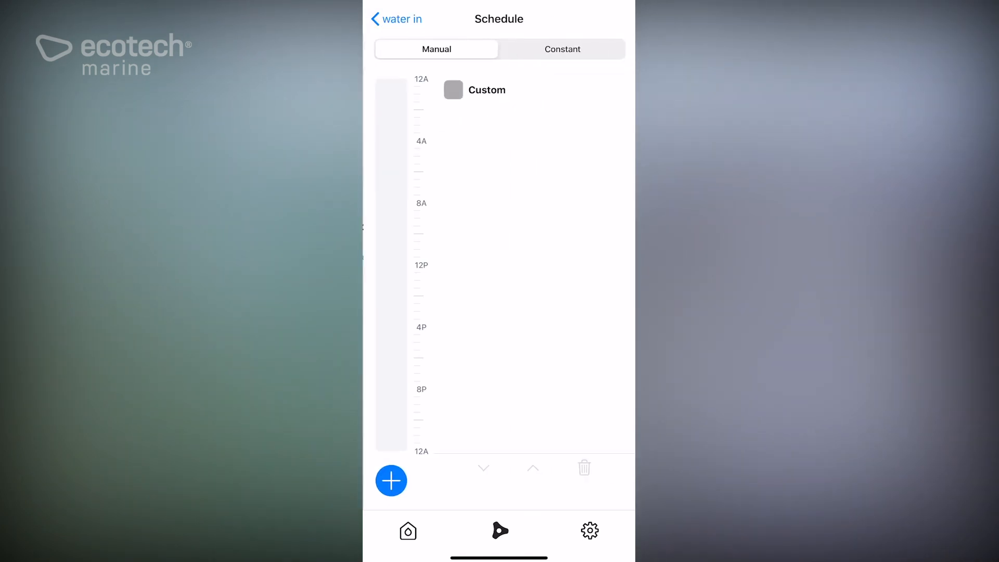
Step: Add a 500 mL dose for water in, 8:00 AM–12:00 PM, Catch-Up on
left_click(391, 480)
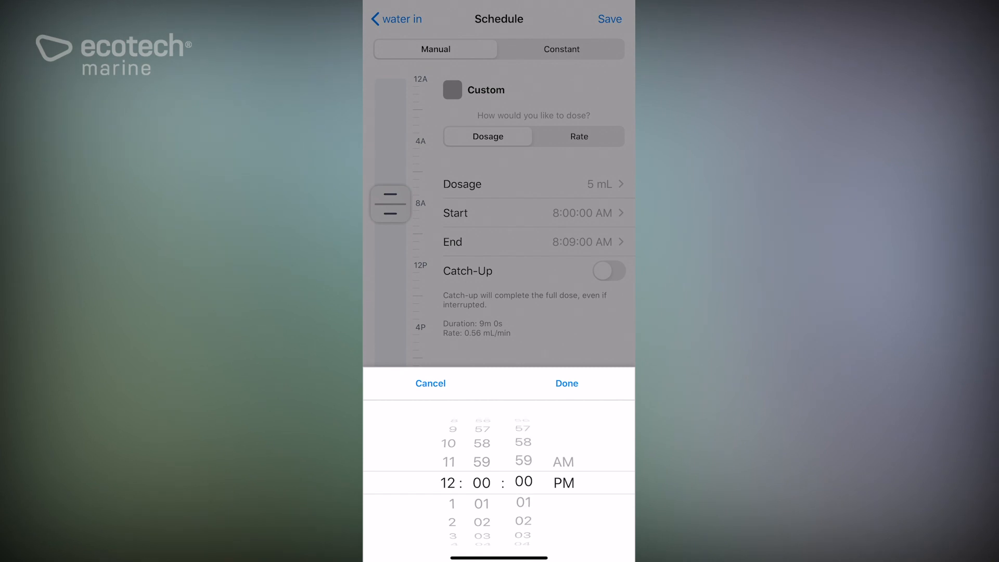
left_click(565, 383)
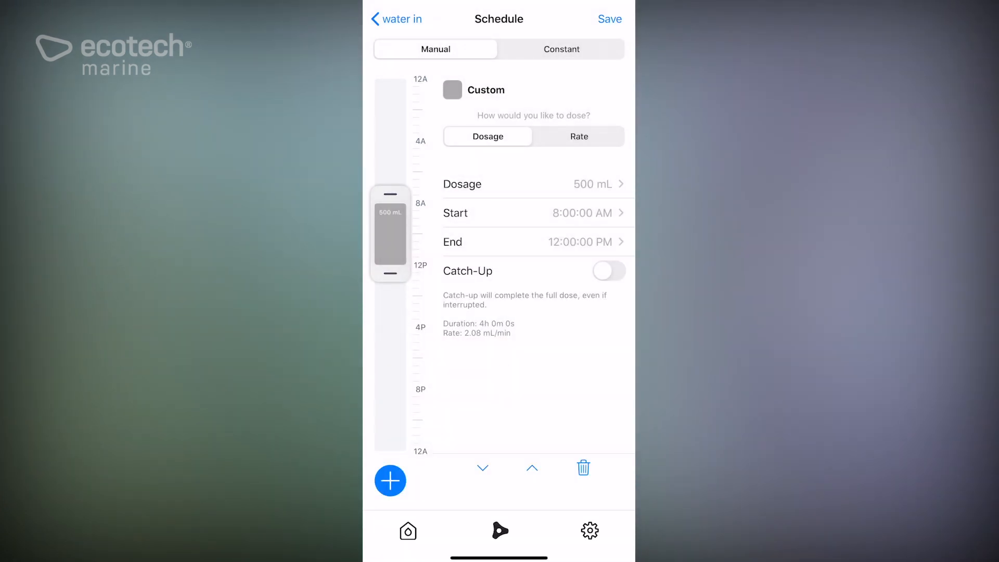
left_click(608, 270)
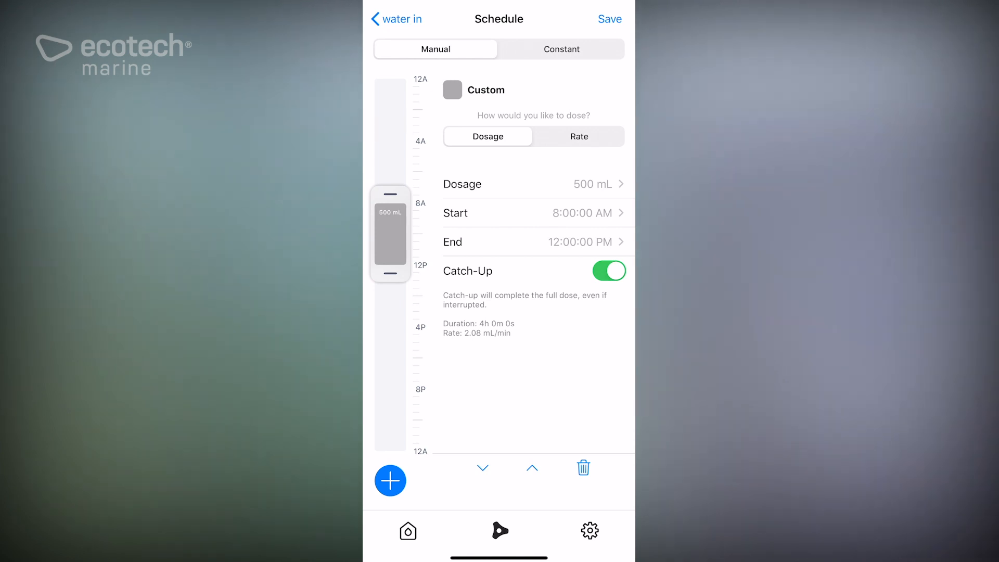
left_click(609, 19)
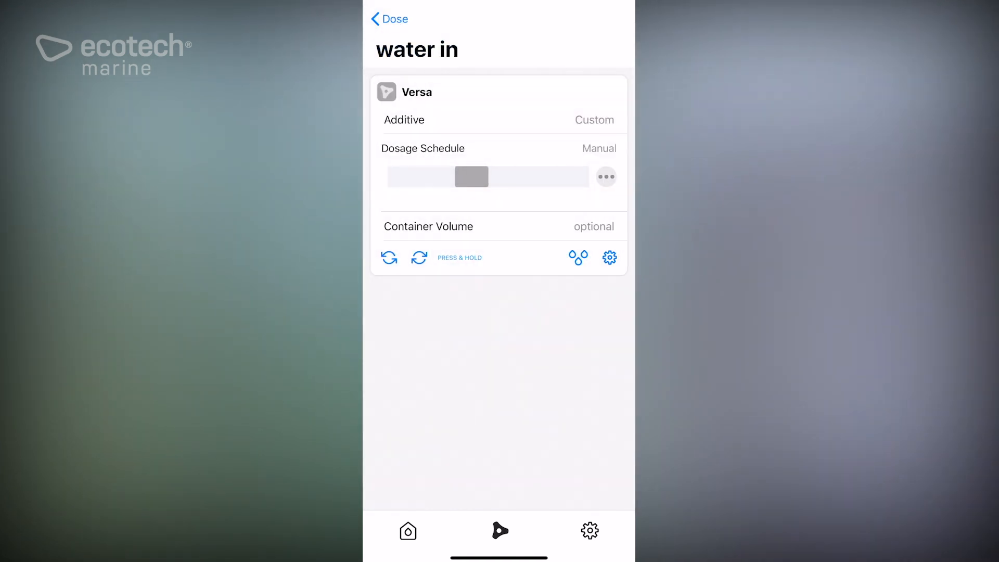
left_click(389, 19)
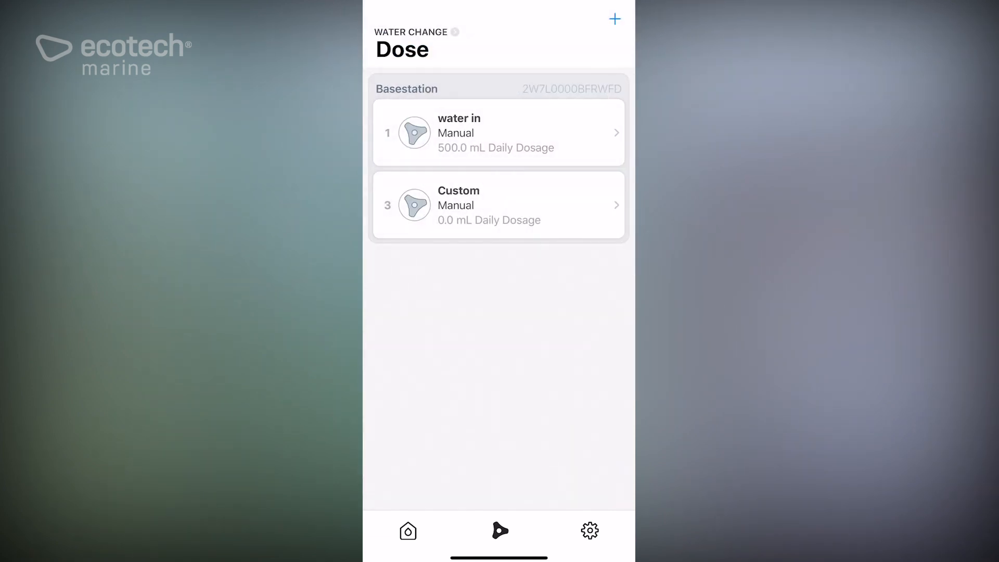
Step: Name the second pump's additive 'water out' and open its empty Manual schedule
left_click(499, 205)
type("water")
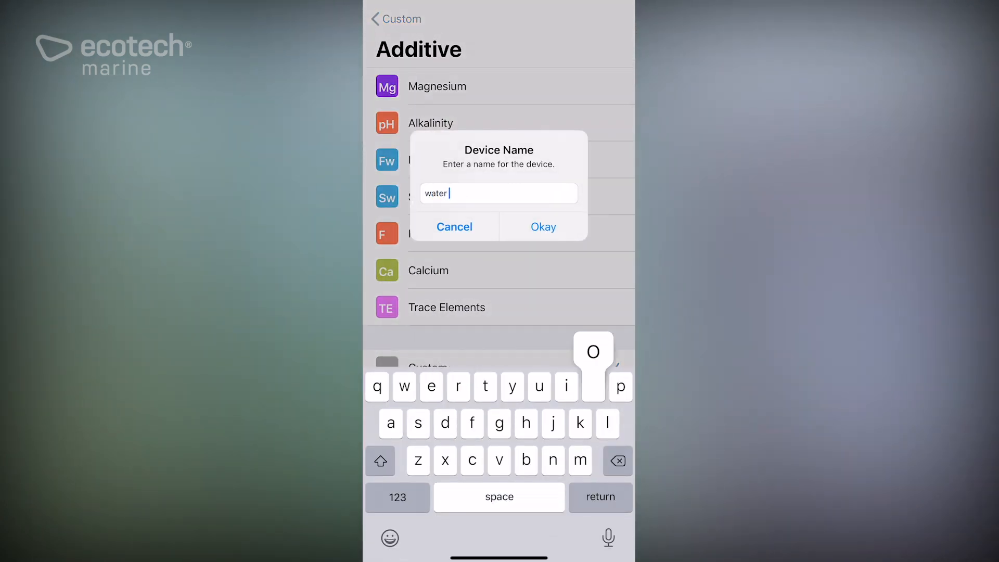
left_click(542, 227)
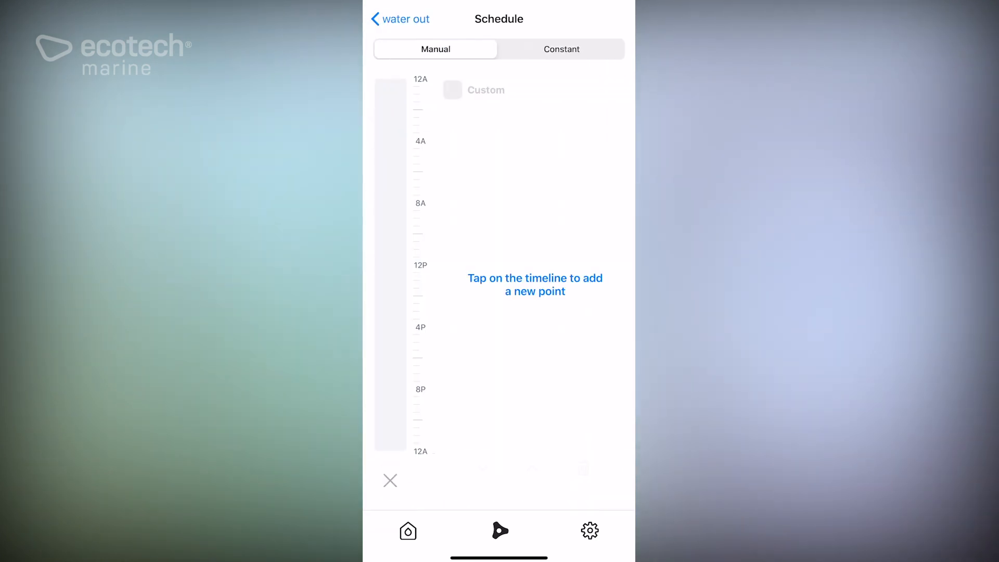
Step: Save a water out dose of 500 mL, 8:00 AM–12:00 PM, with Catch-Up
left_click(389, 204)
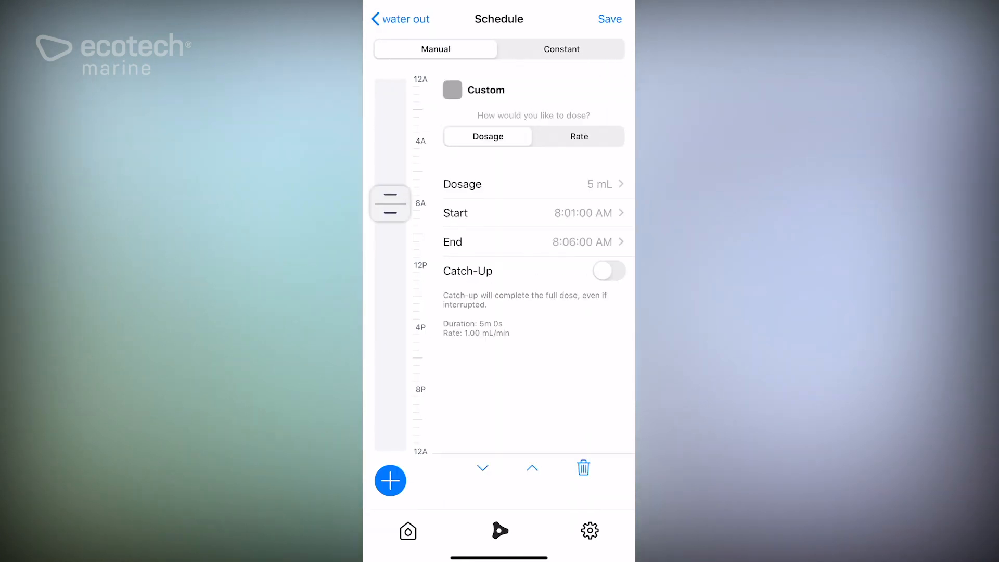
left_click(536, 213)
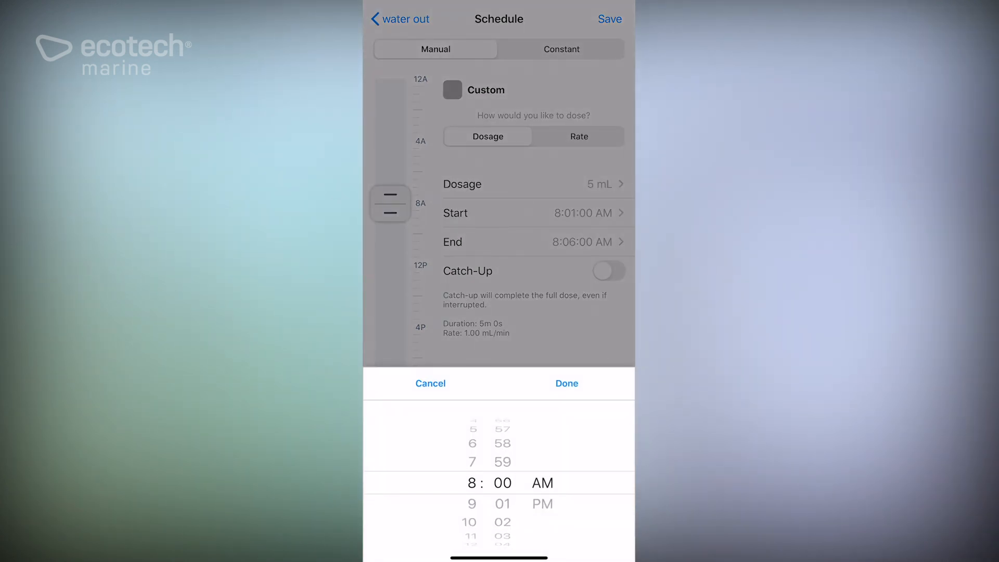
left_click(566, 383)
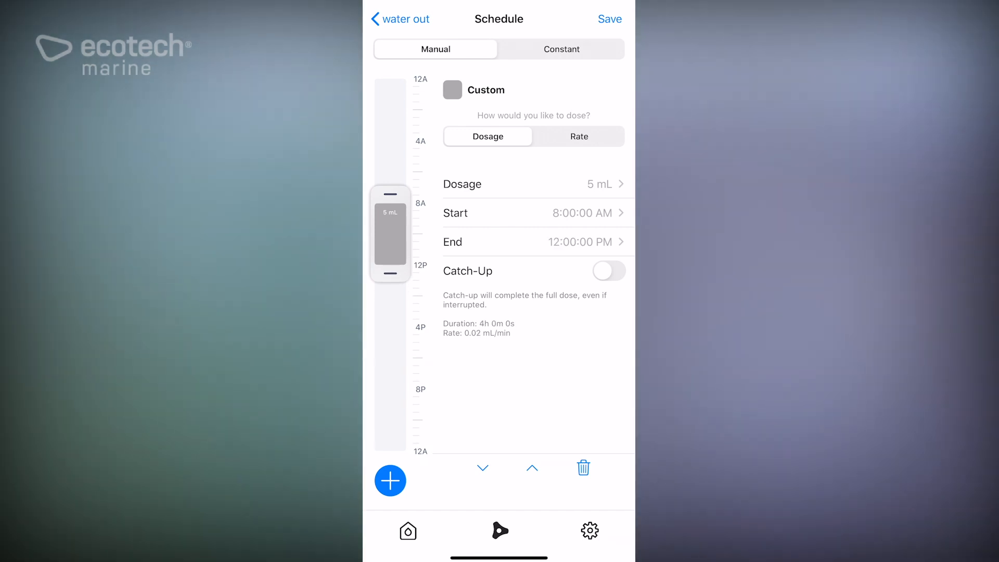
left_click(607, 270)
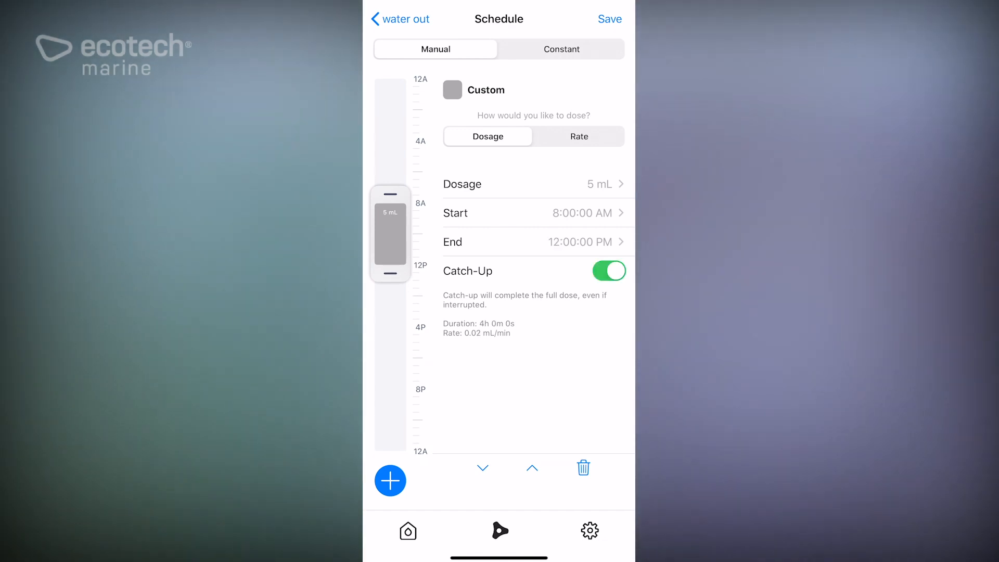
left_click(535, 184)
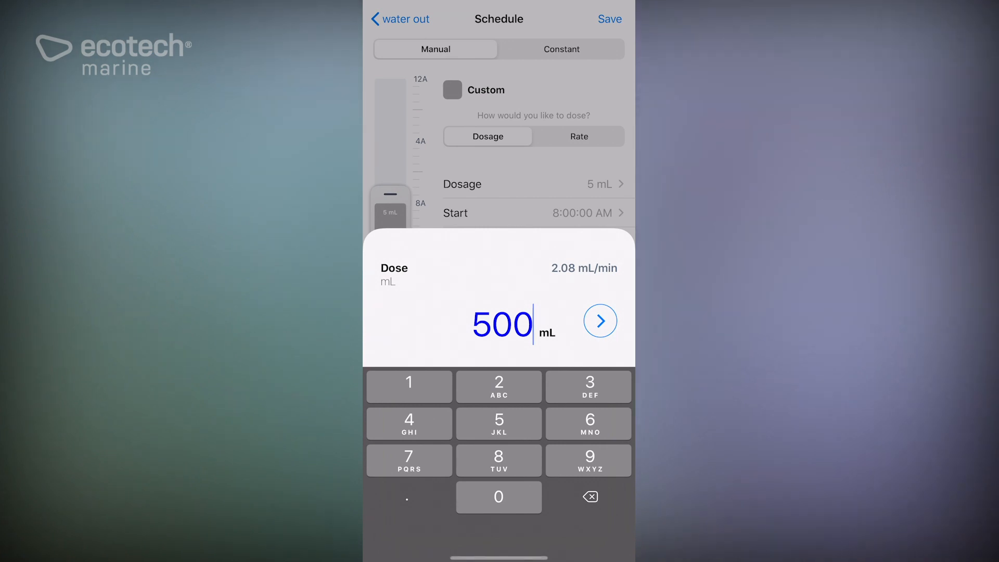
left_click(600, 321)
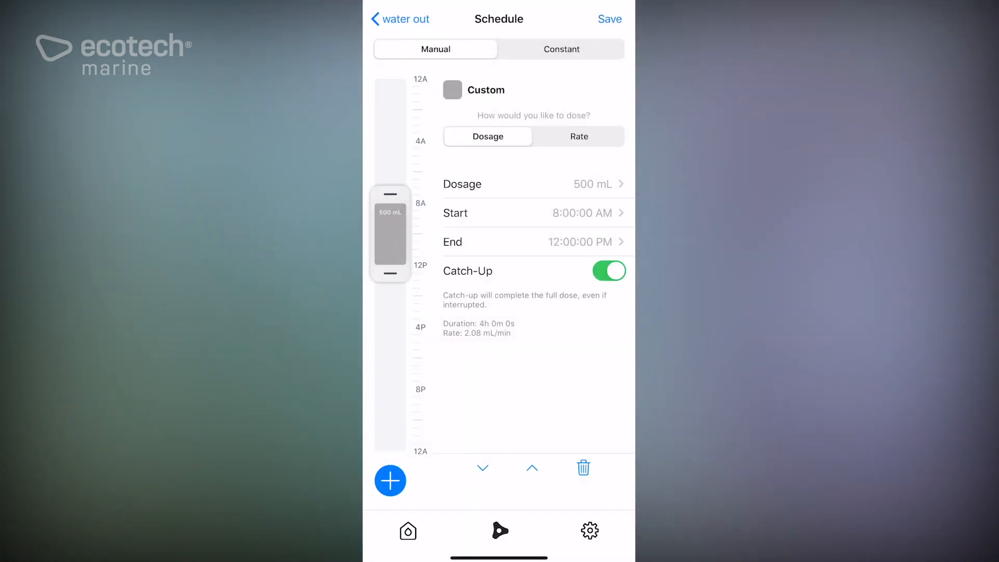
left_click(400, 19)
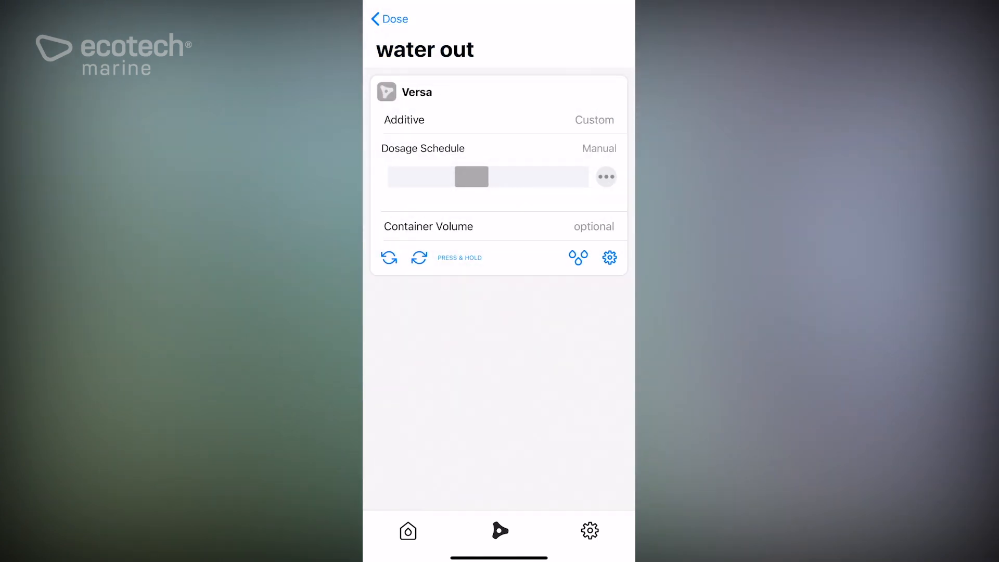
left_click(389, 20)
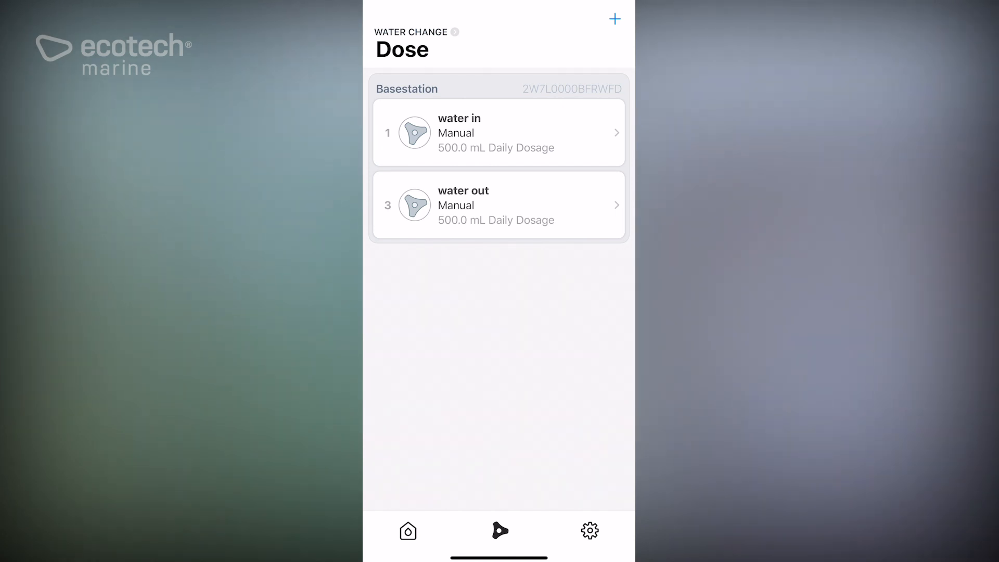
Step: Open the water in pump from the Basestation pump list
left_click(499, 132)
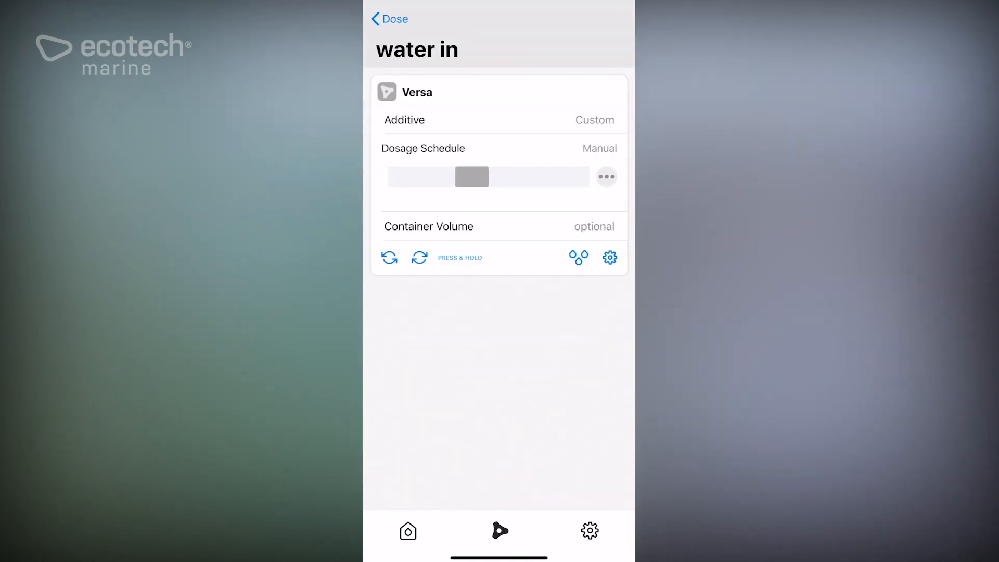
left_click(608, 257)
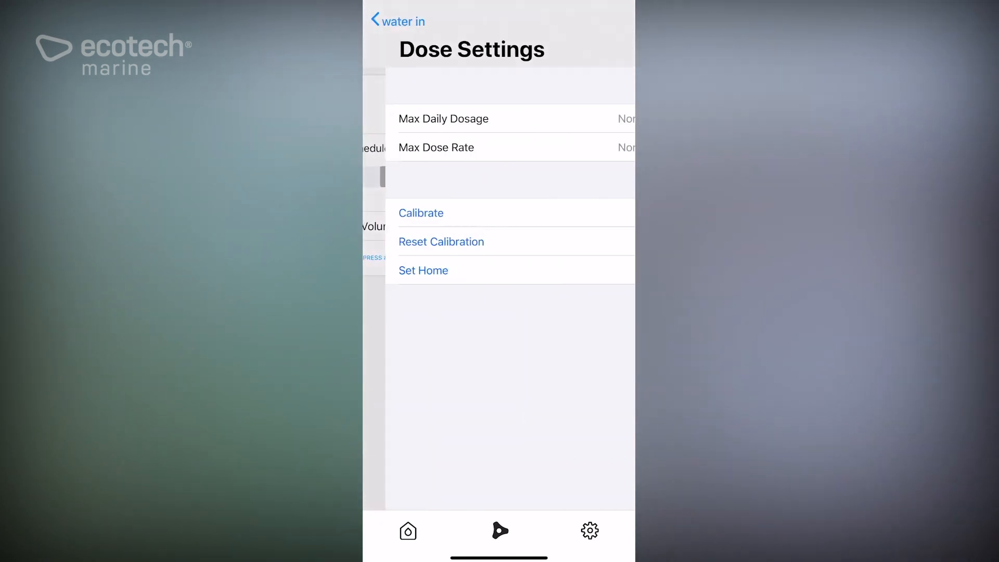
left_click(420, 212)
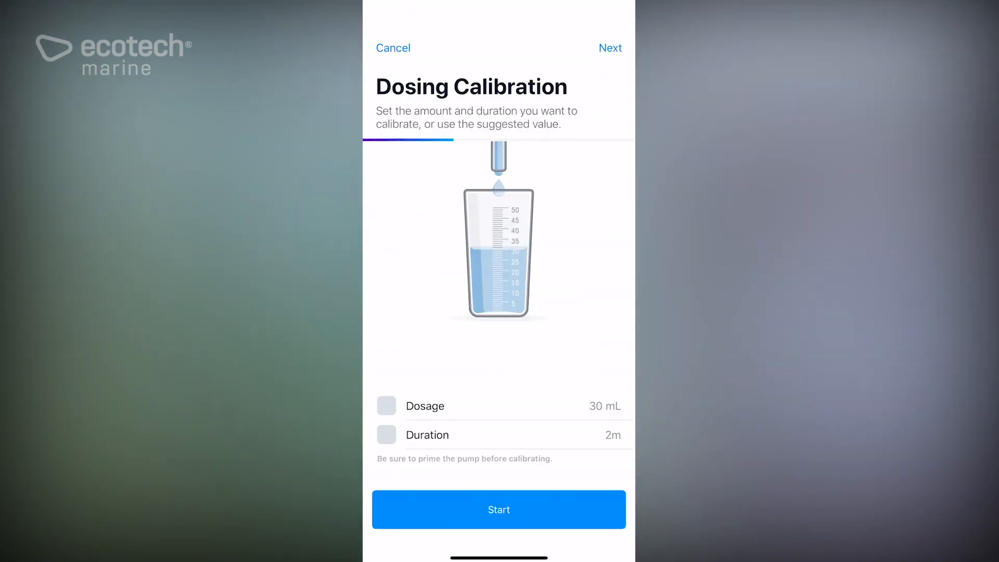
left_click(423, 406)
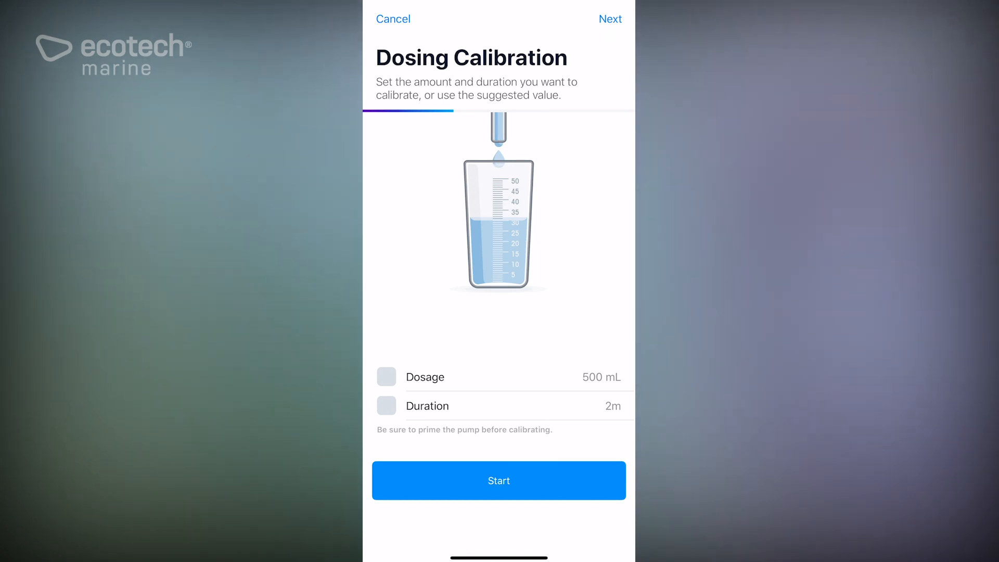
left_click(393, 19)
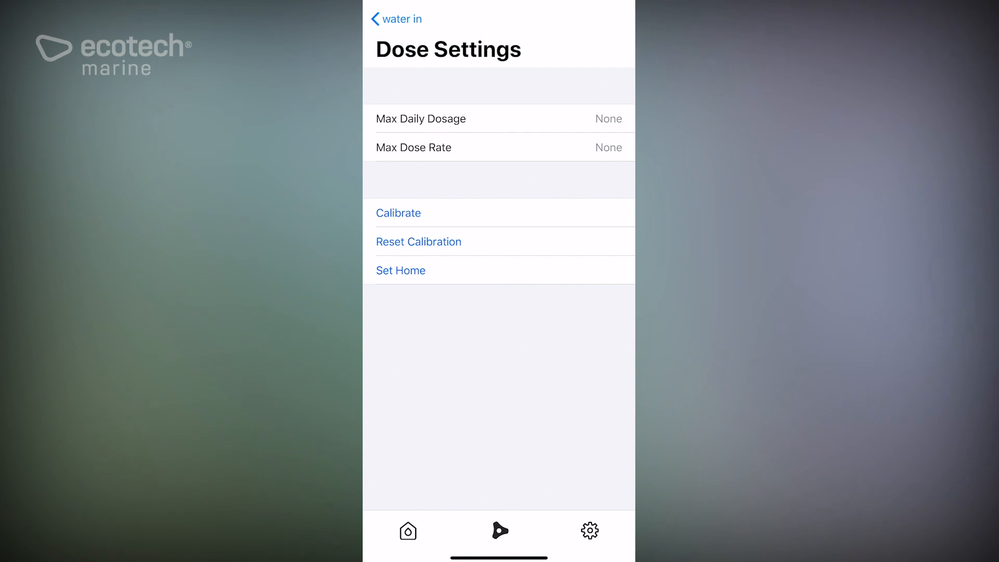
left_click(395, 19)
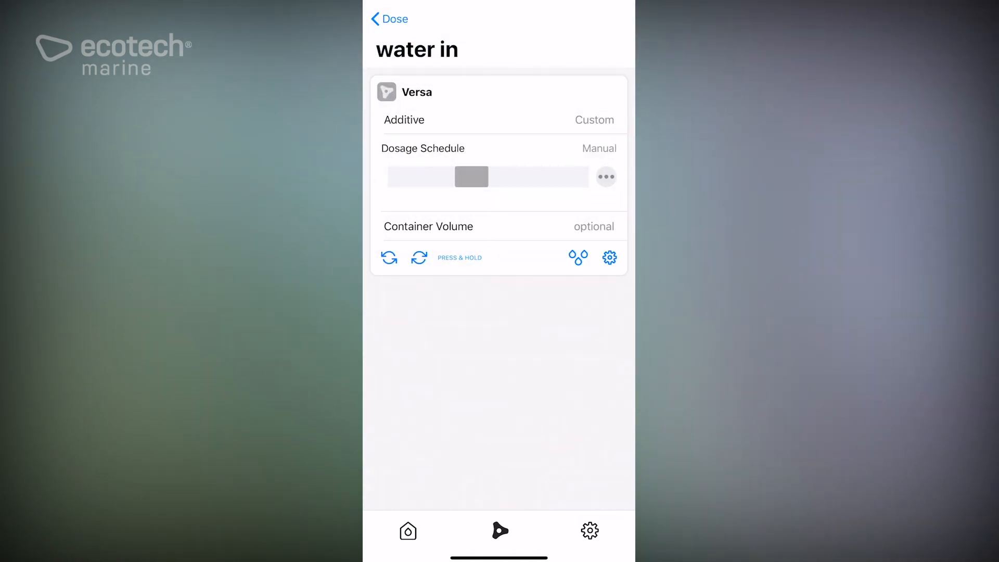
Step: Leave the pump list and go to the Water Change tank's Home tab
left_click(389, 19)
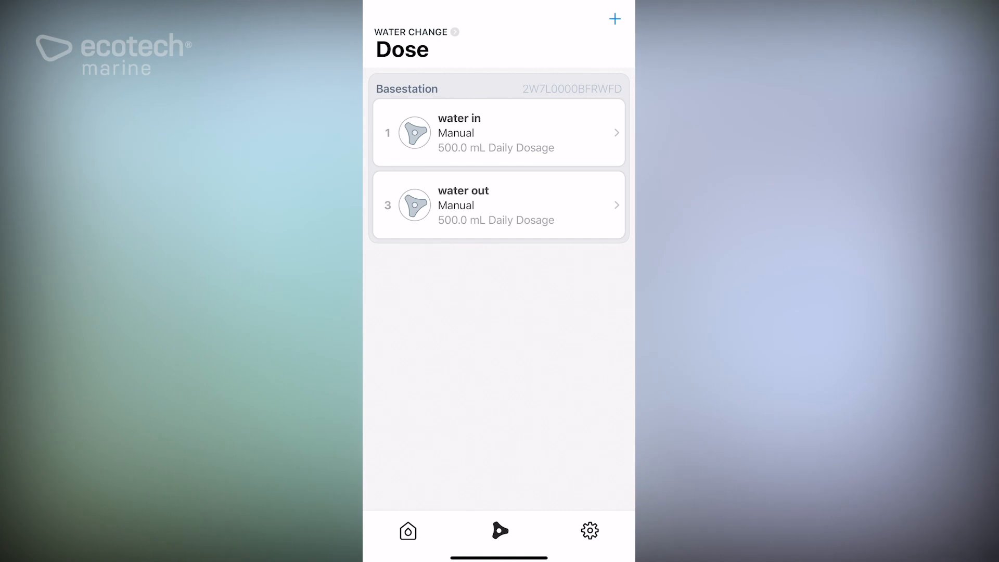
left_click(408, 530)
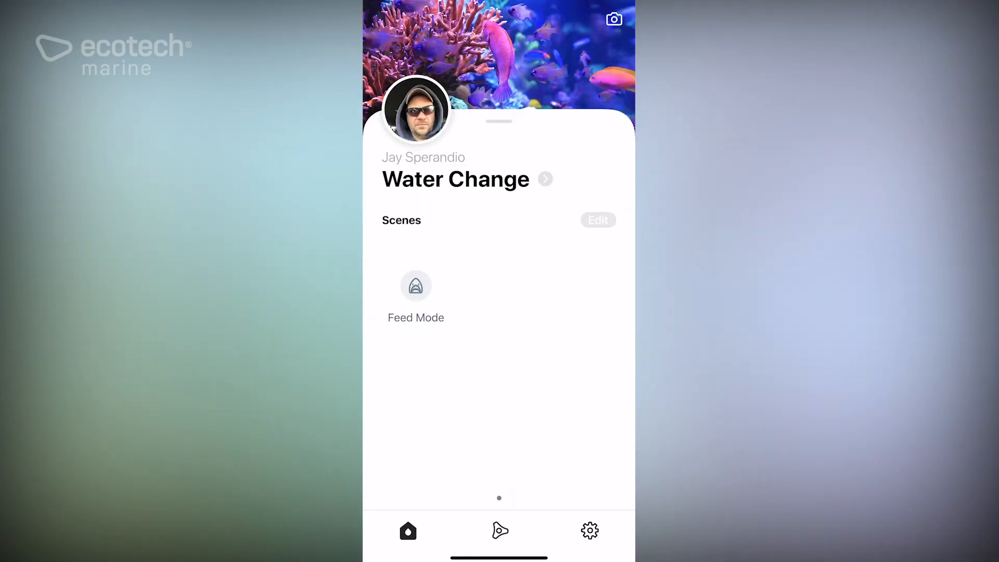